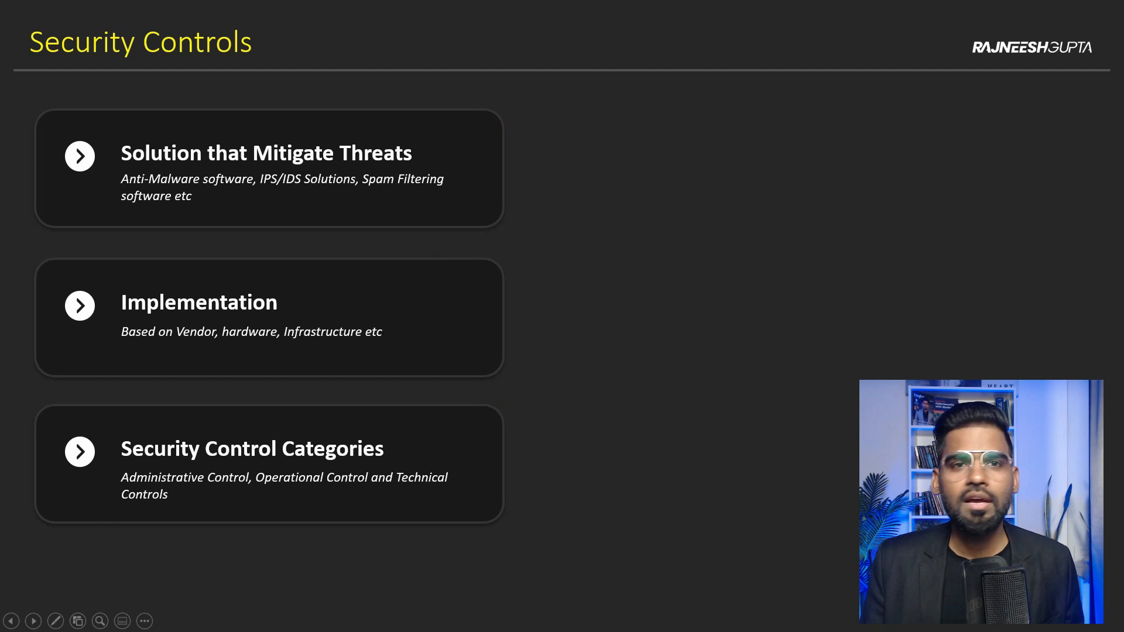
Step: Advance the slideshow to the Security Controls Types slide covering physical, technical and administrative controls
click(33, 621)
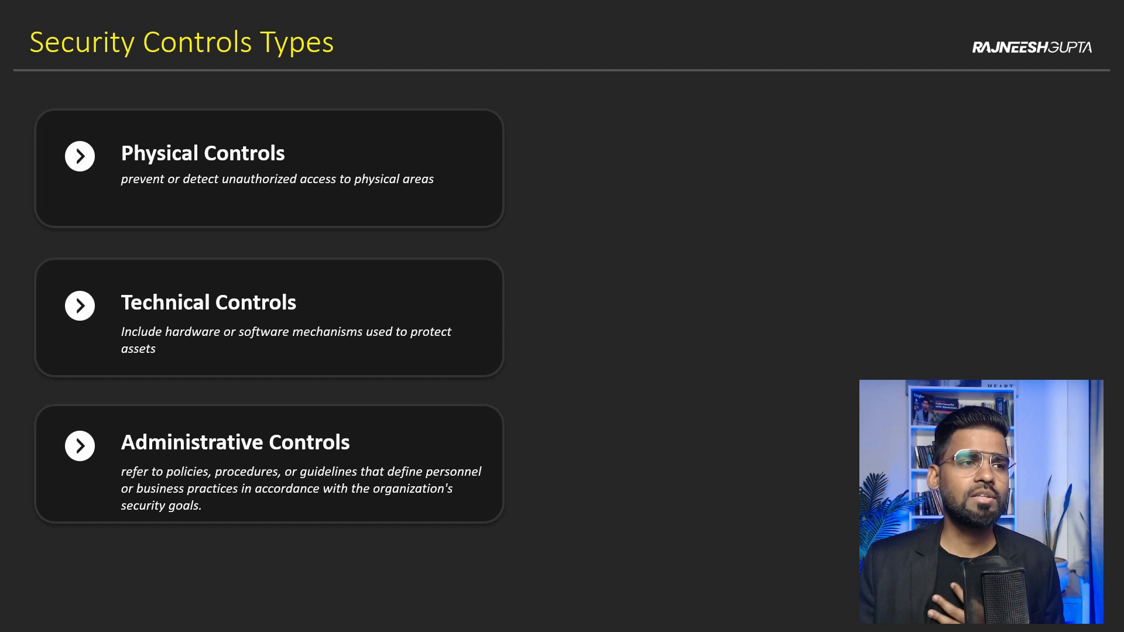